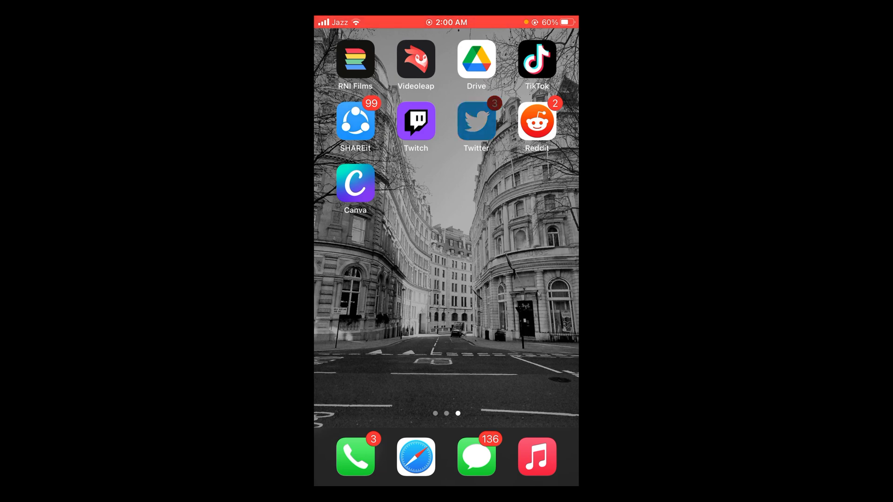
Step: Launch Twitter and go to the Explore page with trending topics
click(476, 121)
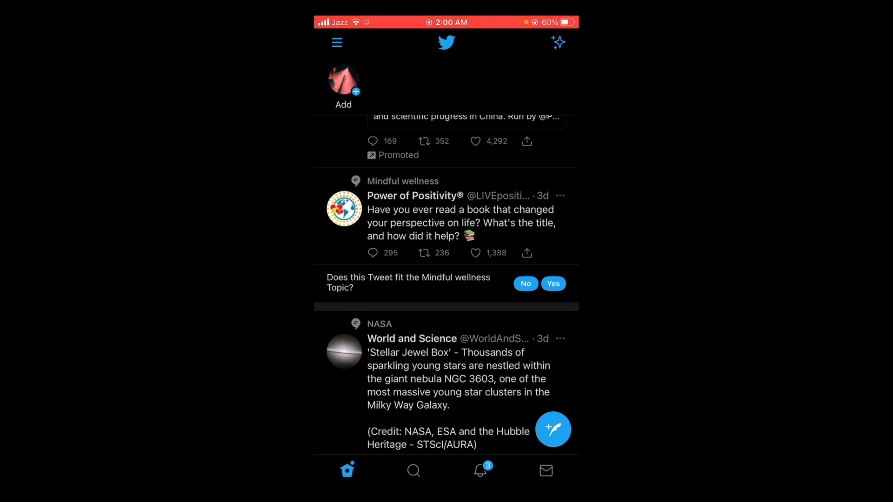
click(412, 470)
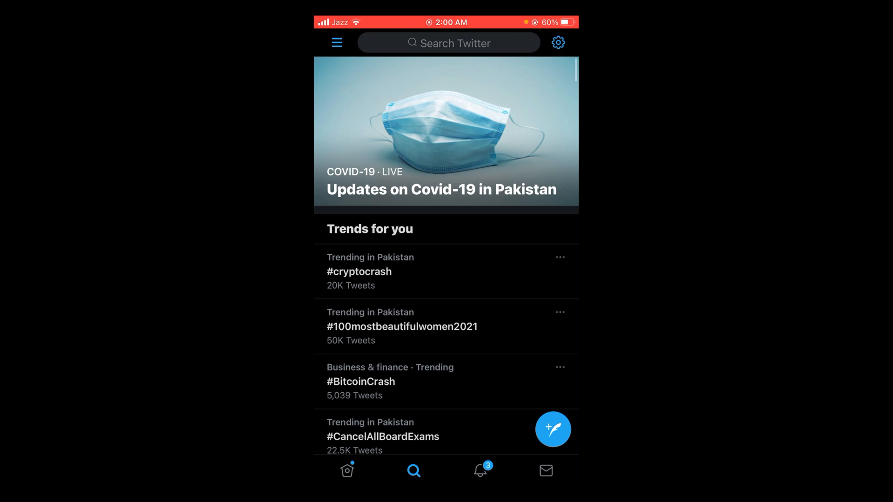
Step: Search Twitter for '#workingfromhoho', which returns no results
click(448, 42)
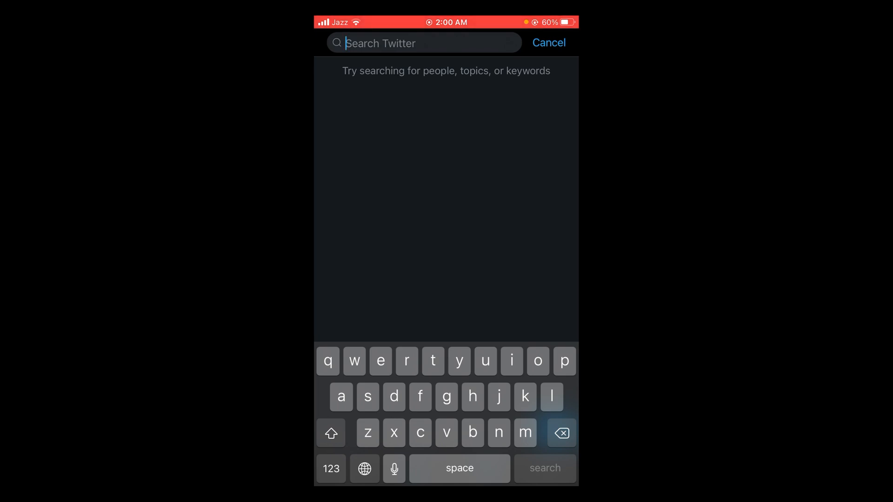
click(331, 468)
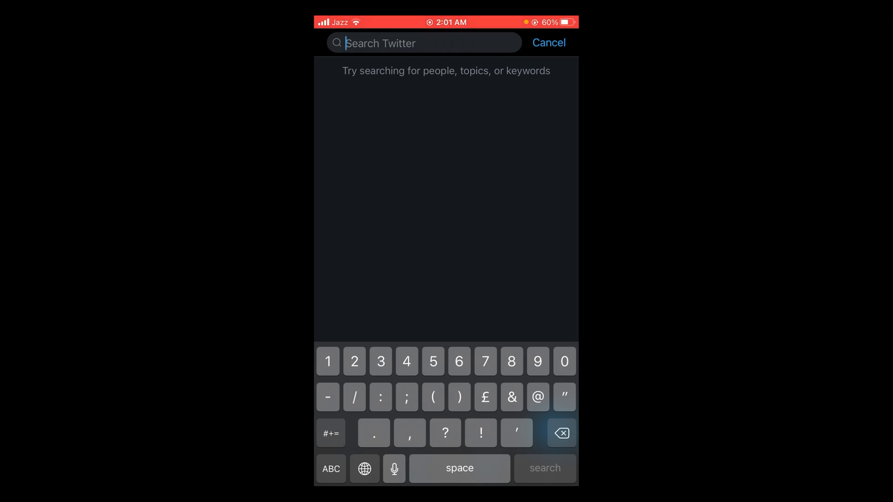
click(330, 433)
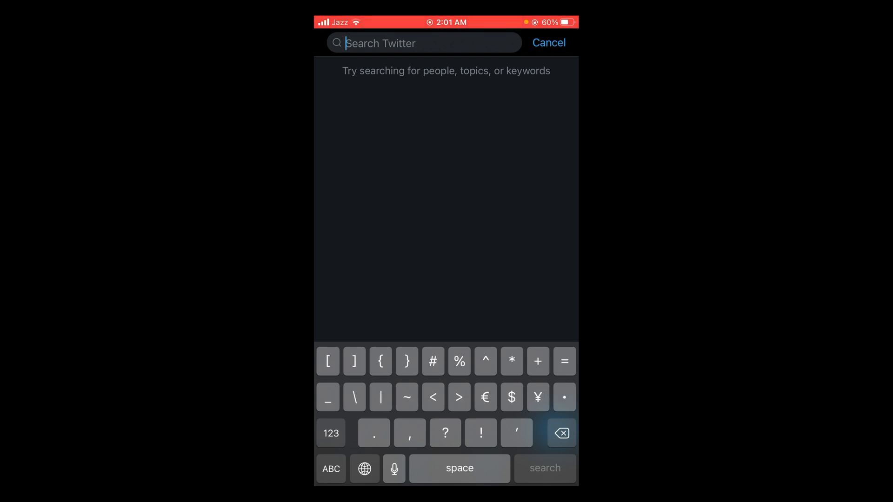
text(#workingfrom)
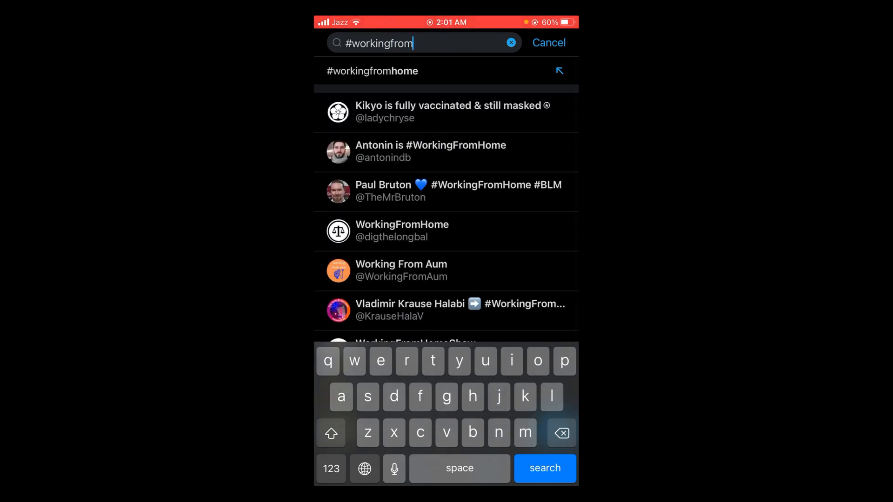
text(hoho)
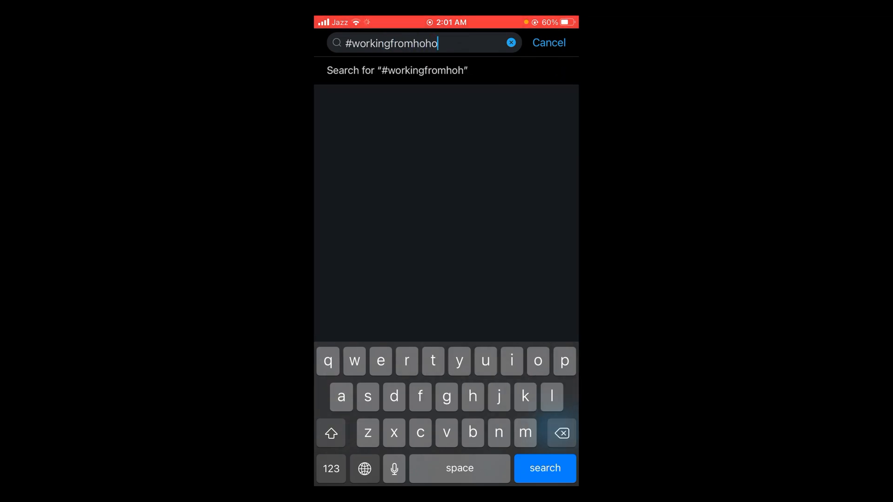
click(544, 468)
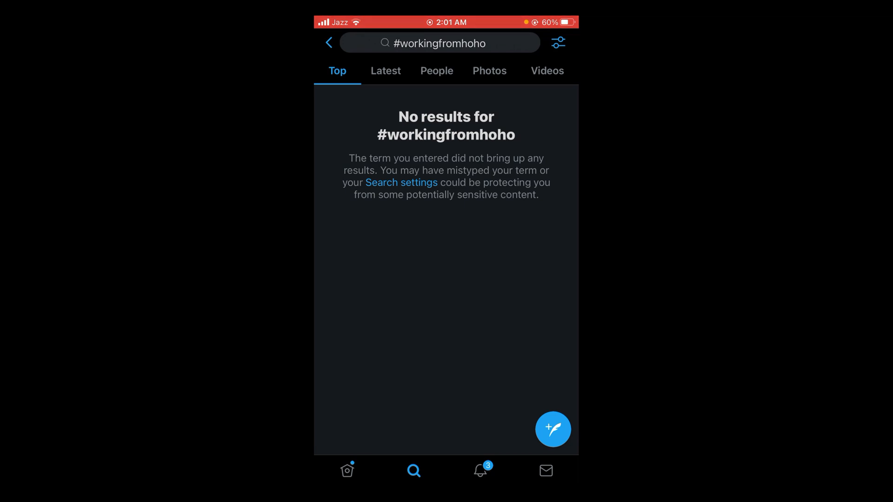
Step: Compose and post a tweet with the prefilled '#workingfromhoho' text
click(551, 429)
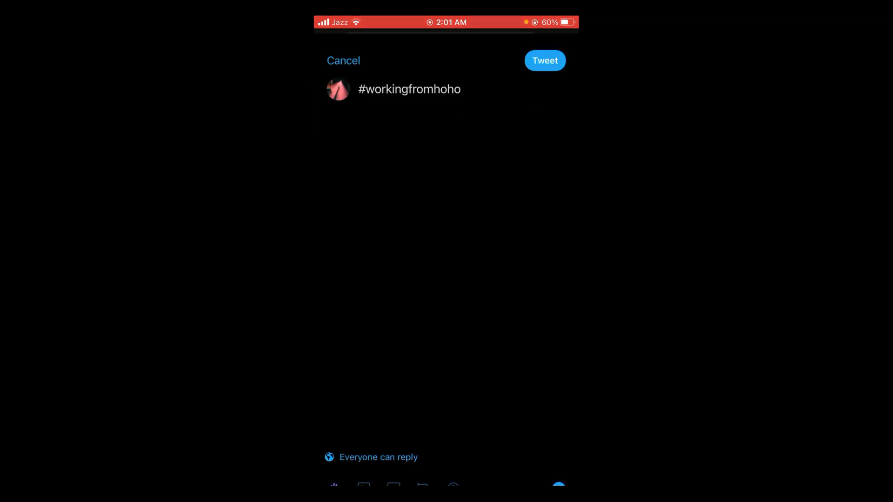
click(409, 89)
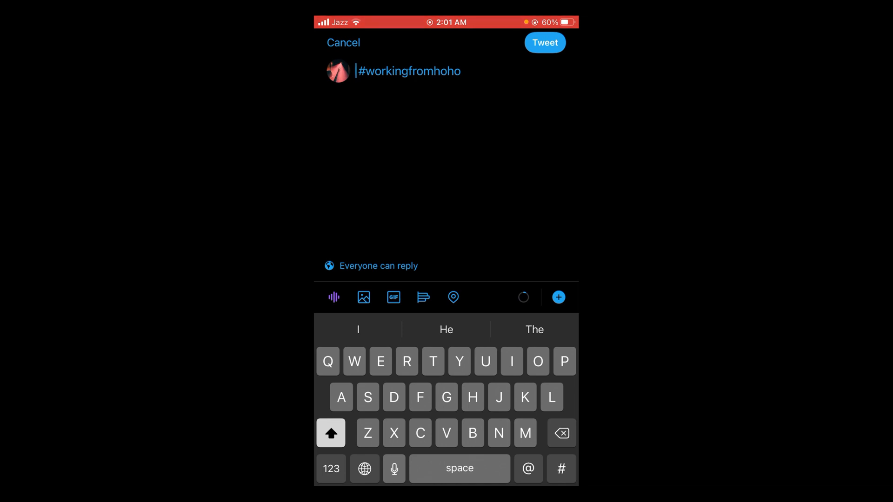
click(543, 43)
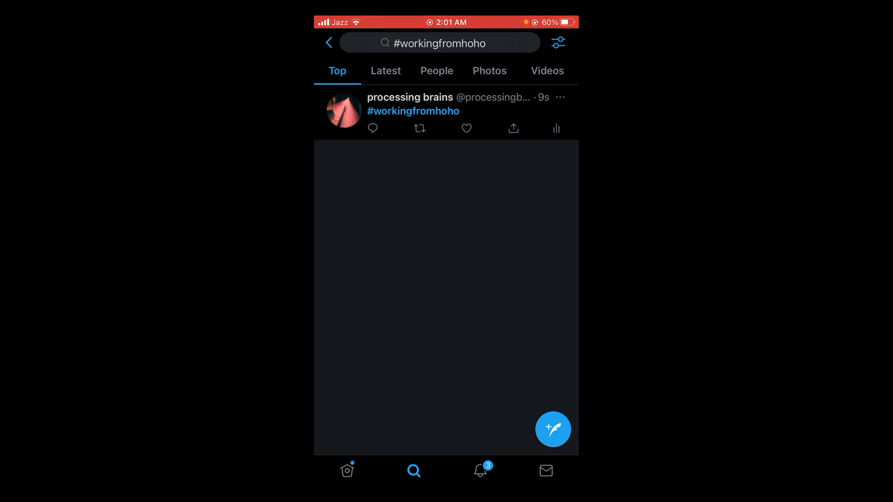
Step: Switch the #workingfromhoho search results to the Latest tab
click(385, 71)
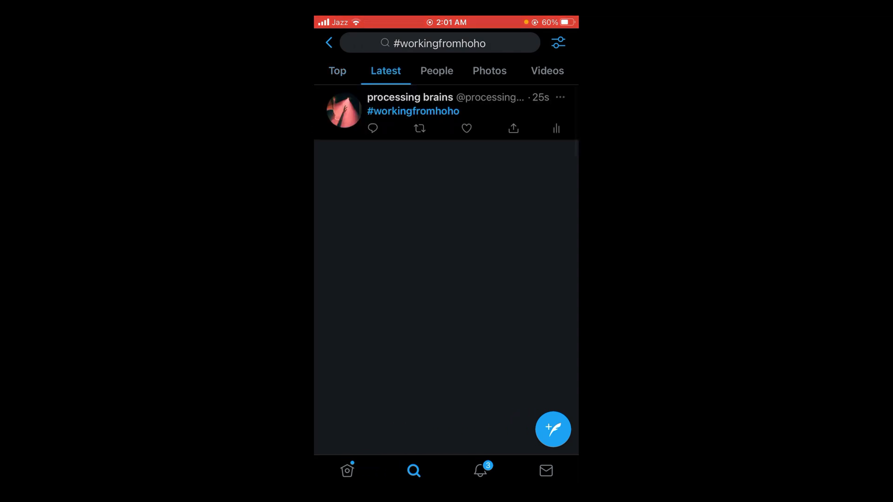